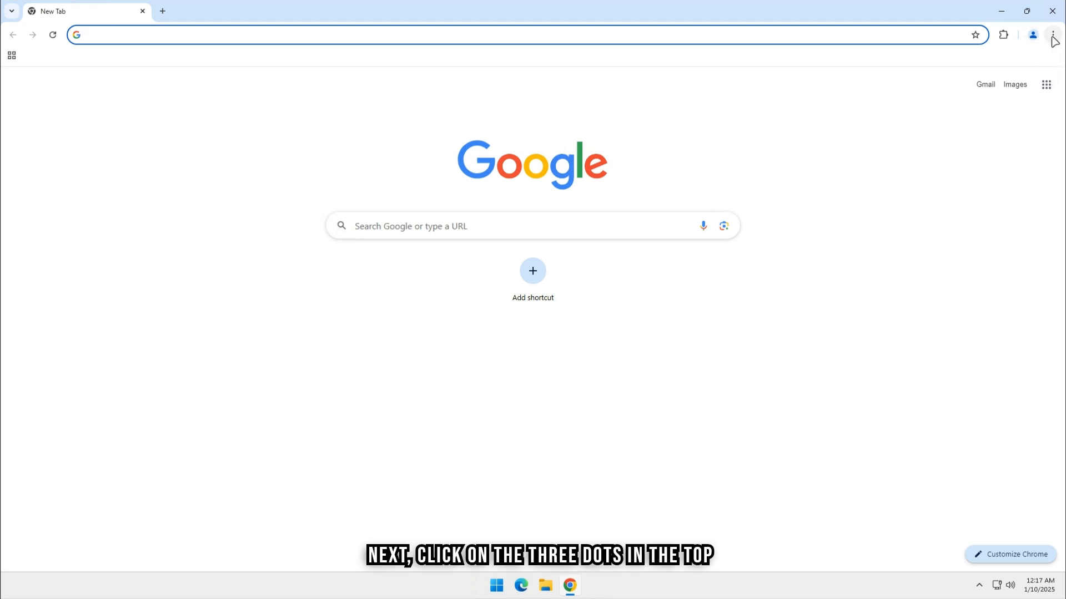
Reach the Privacy and security page from the three-dot menu's Settings entry
click(1054, 35)
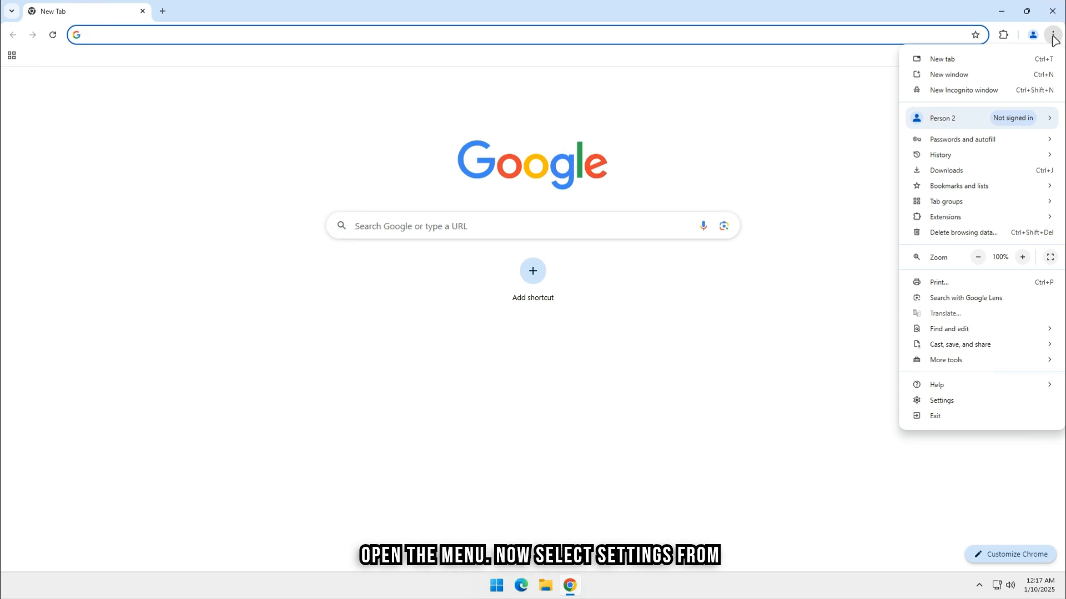
mouse_move(968, 385)
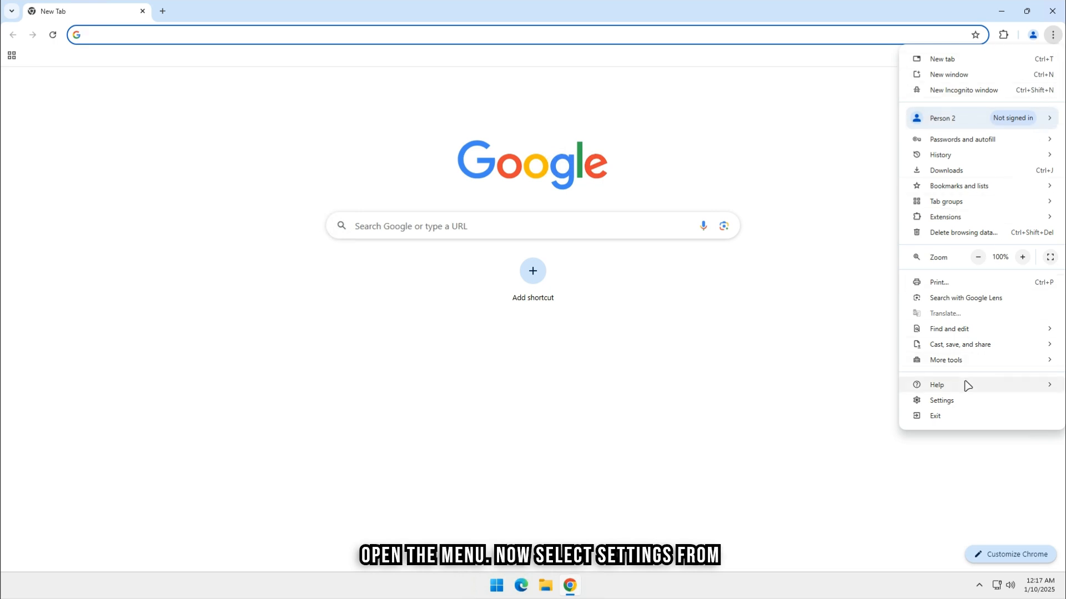
click(940, 400)
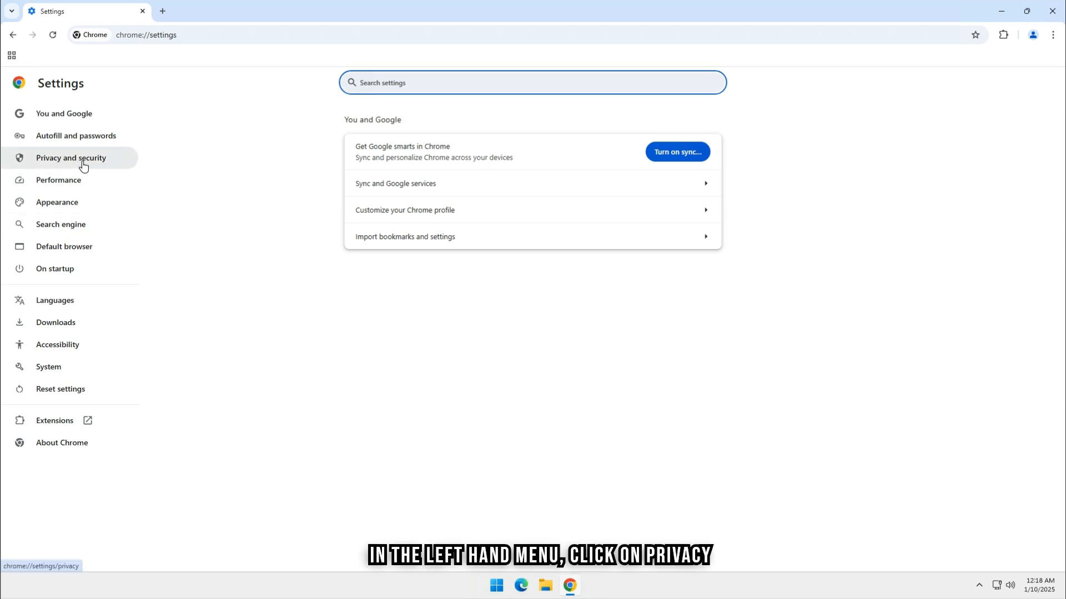
click(70, 158)
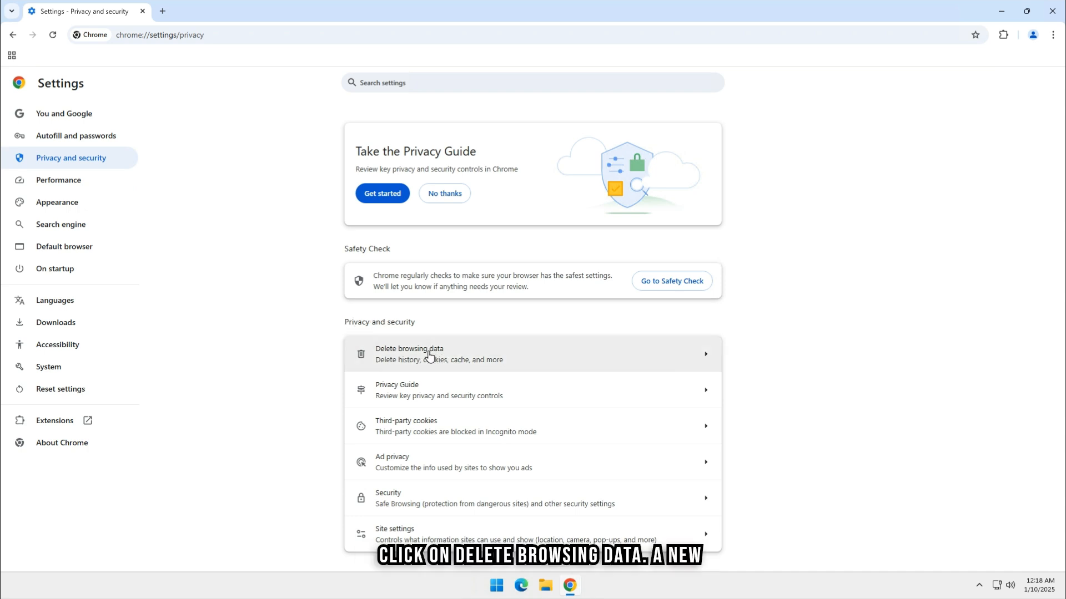
Bring up Delete browsing data with the time range set to All time
click(410, 353)
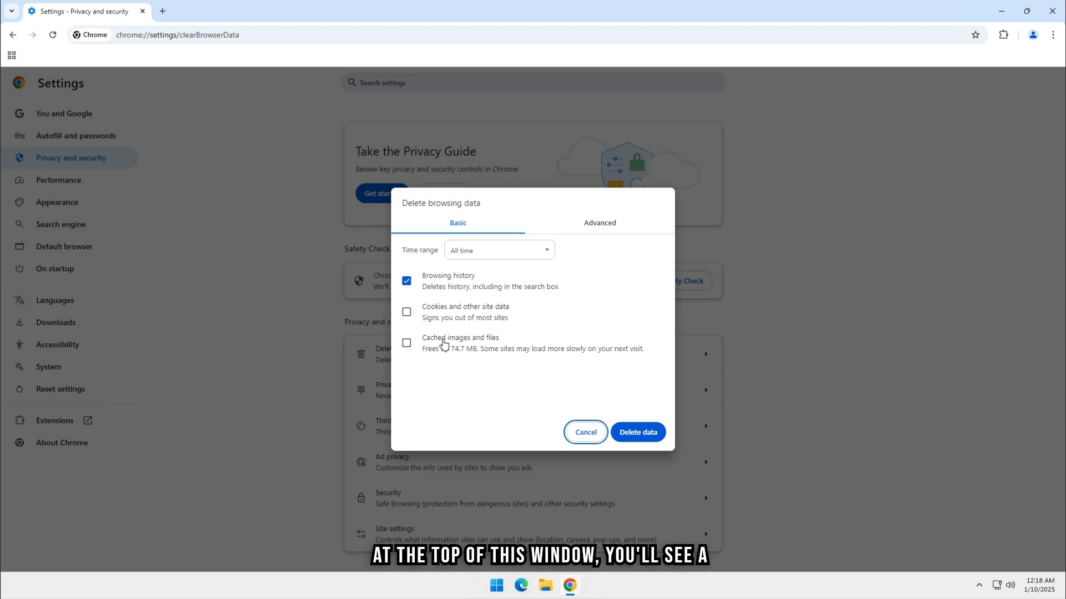
click(498, 250)
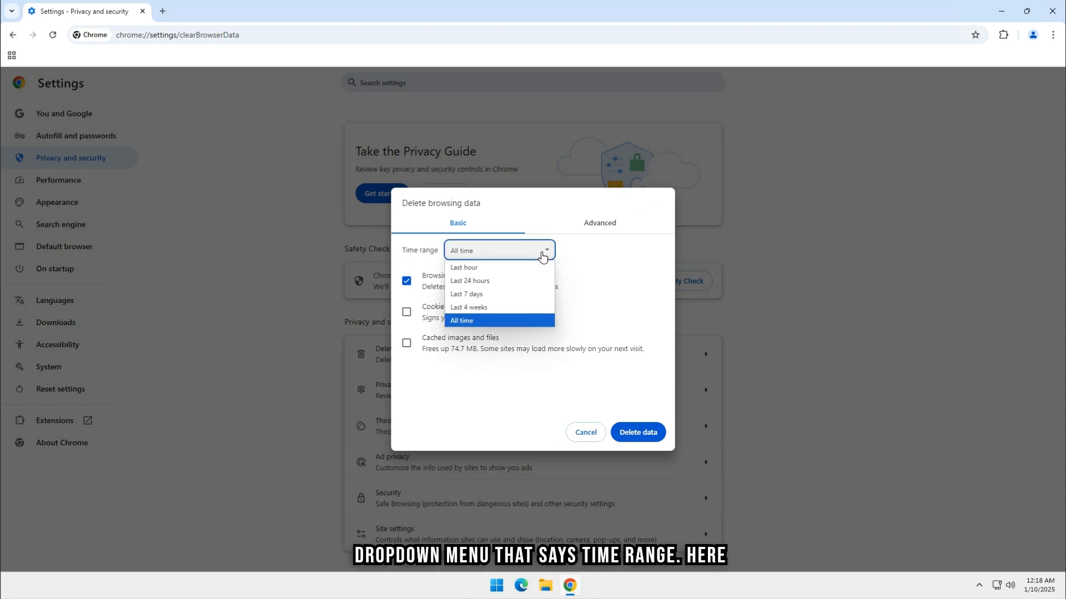
mouse_move(528, 265)
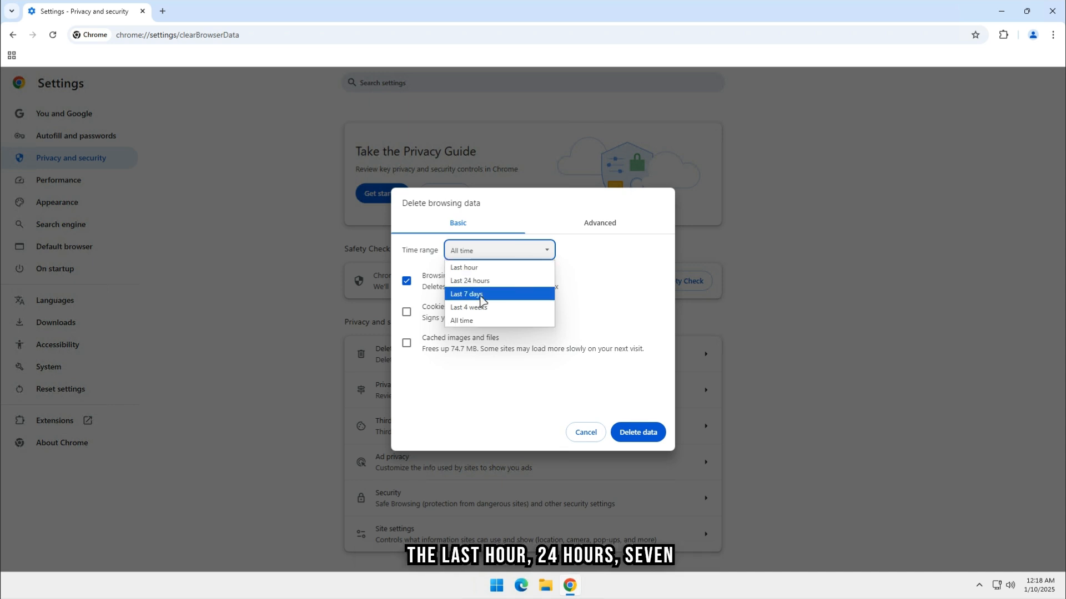
mouse_move(461, 319)
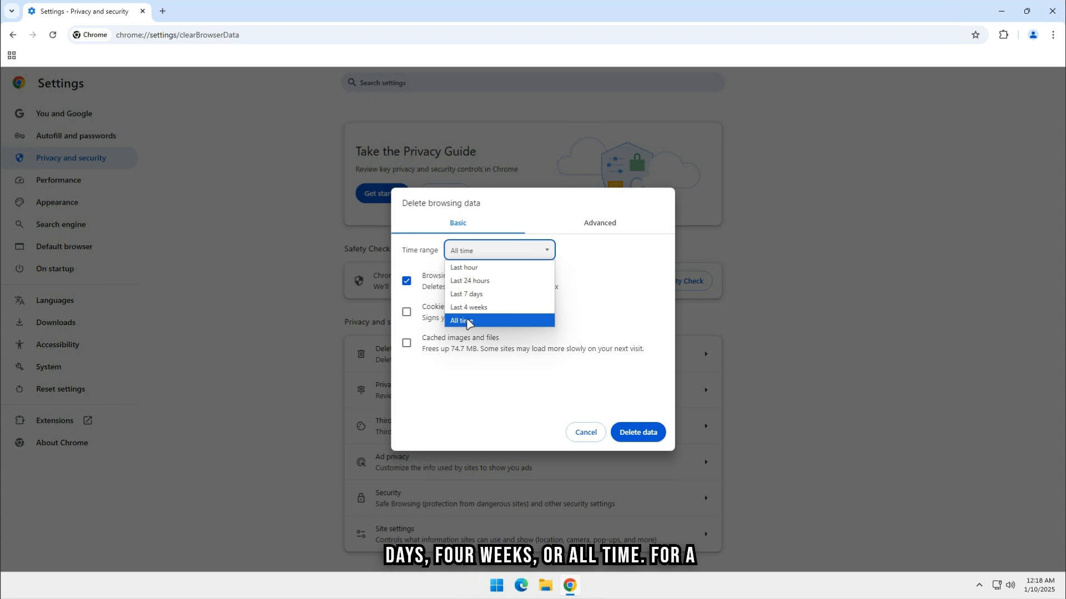
click(461, 320)
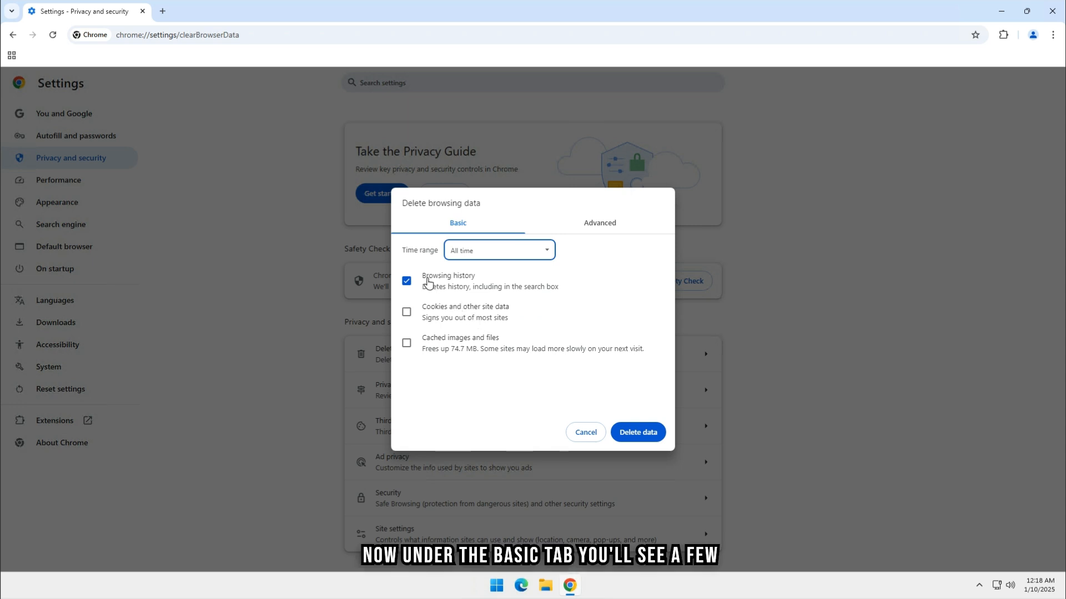
mouse_move(432, 318)
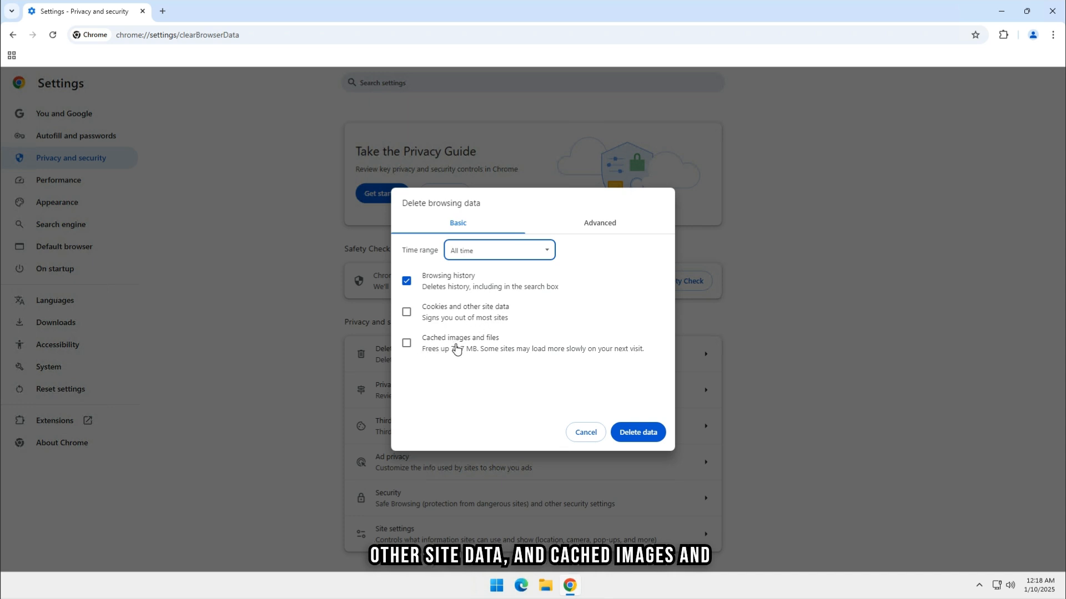
mouse_move(499, 348)
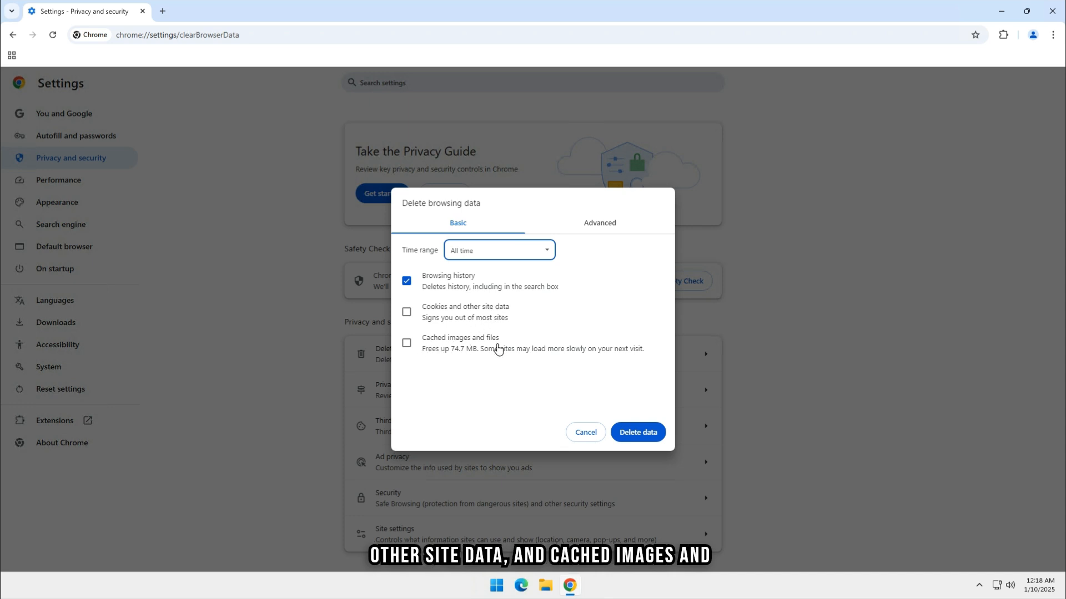
mouse_move(495, 333)
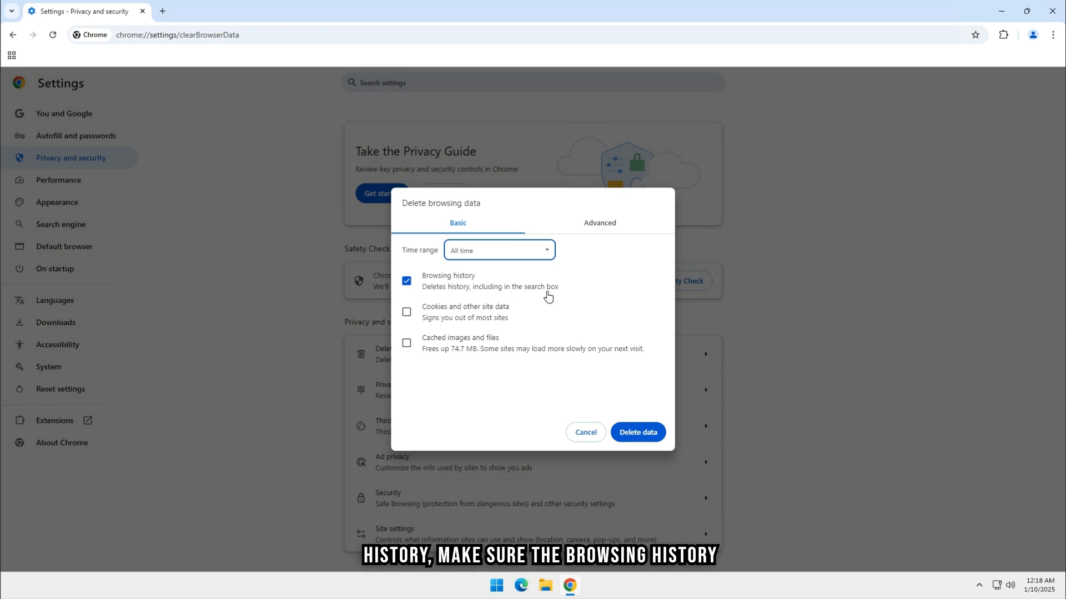
mouse_move(434, 317)
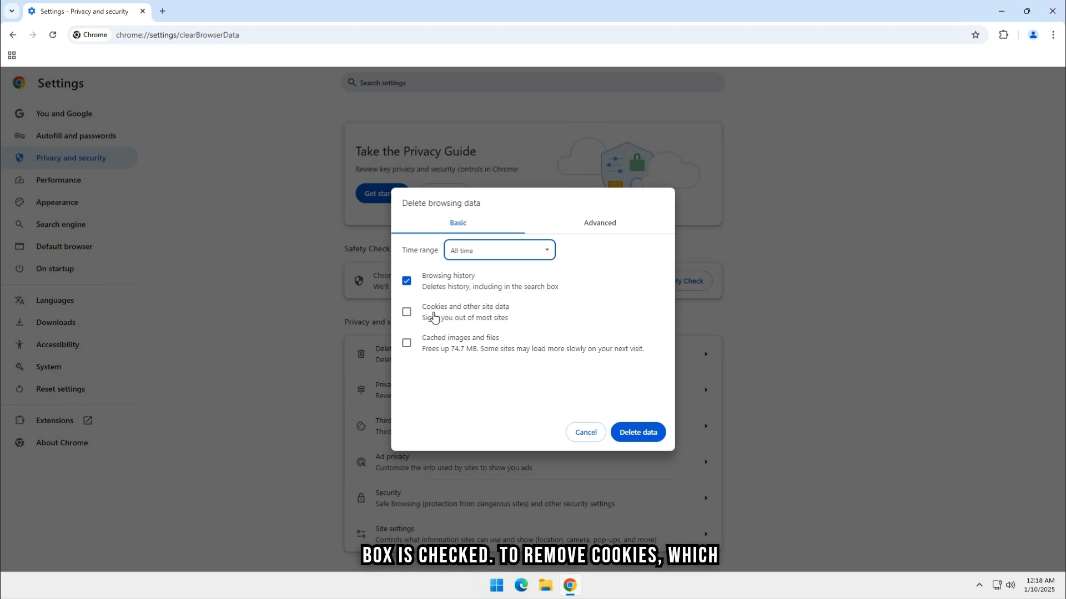
Tick Cookies and other site data and Cached images and files alongside browsing history
click(407, 312)
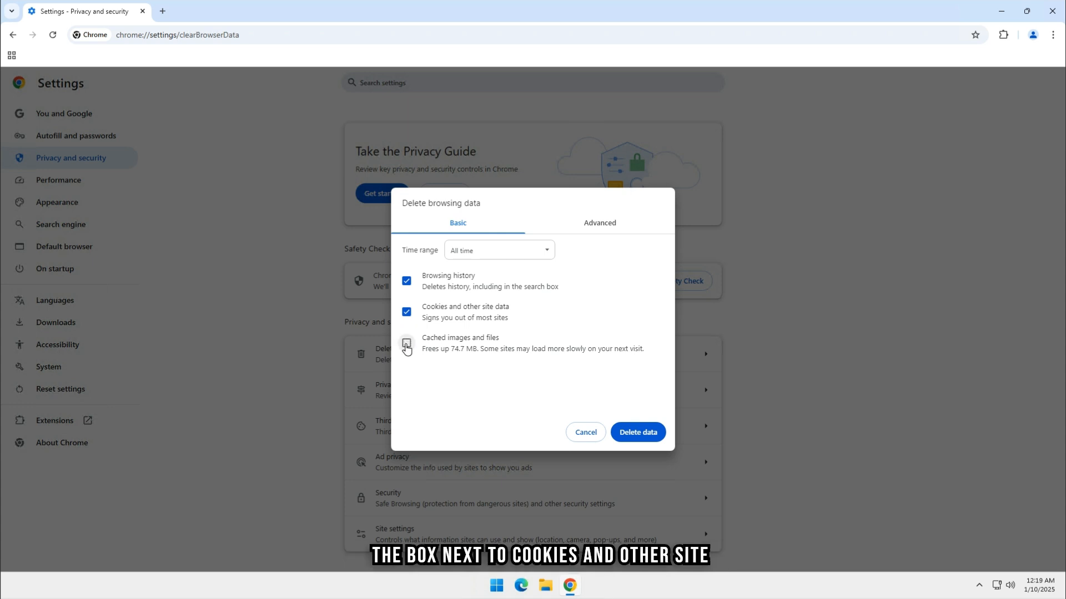
click(406, 343)
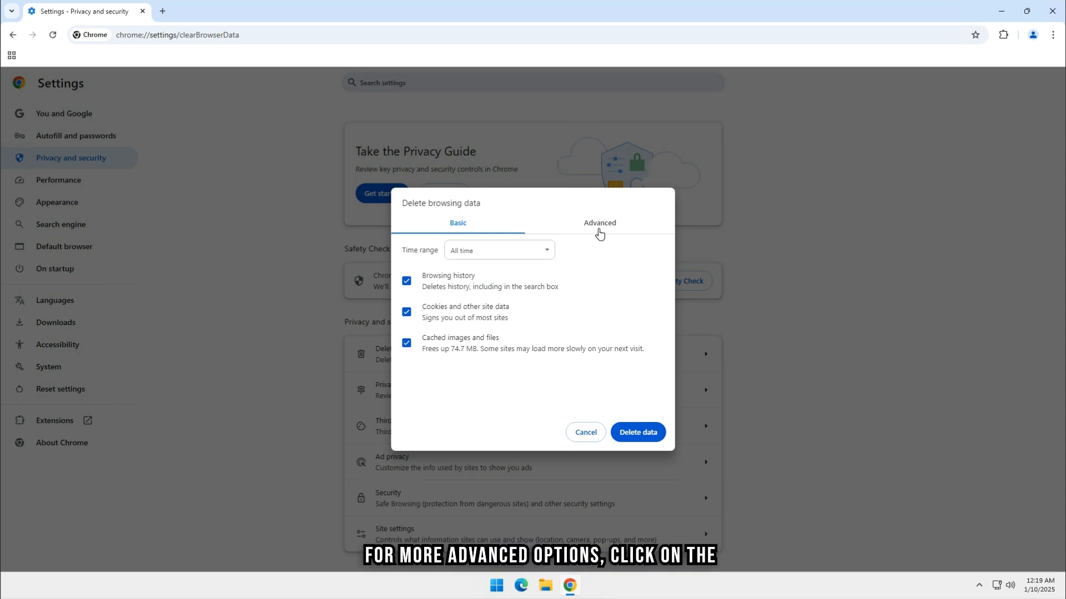
Review the Advanced deletion options with All time kept and download history checked
click(598, 222)
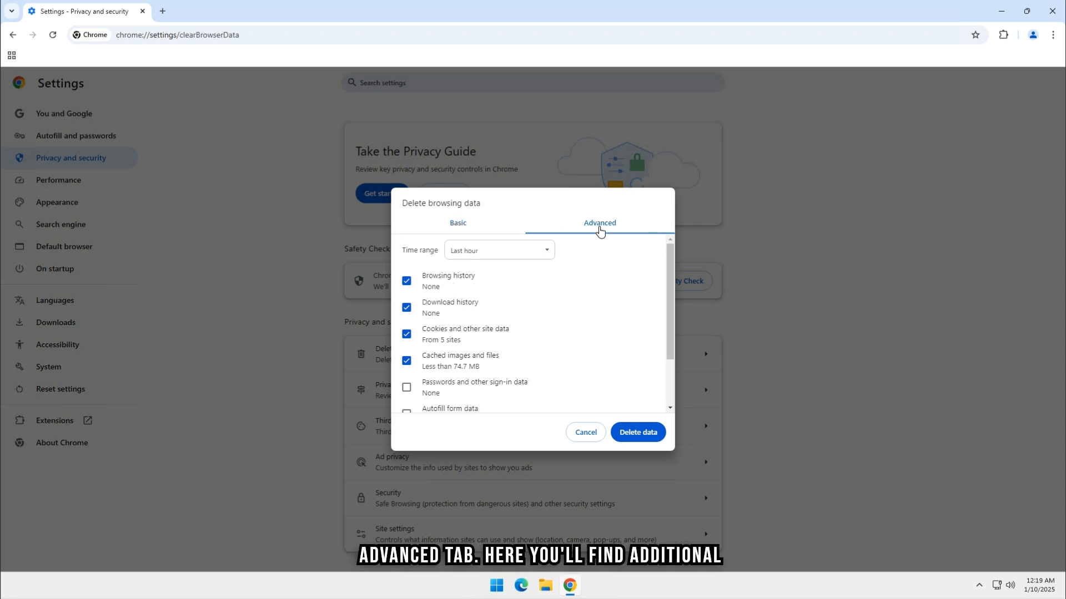
click(498, 250)
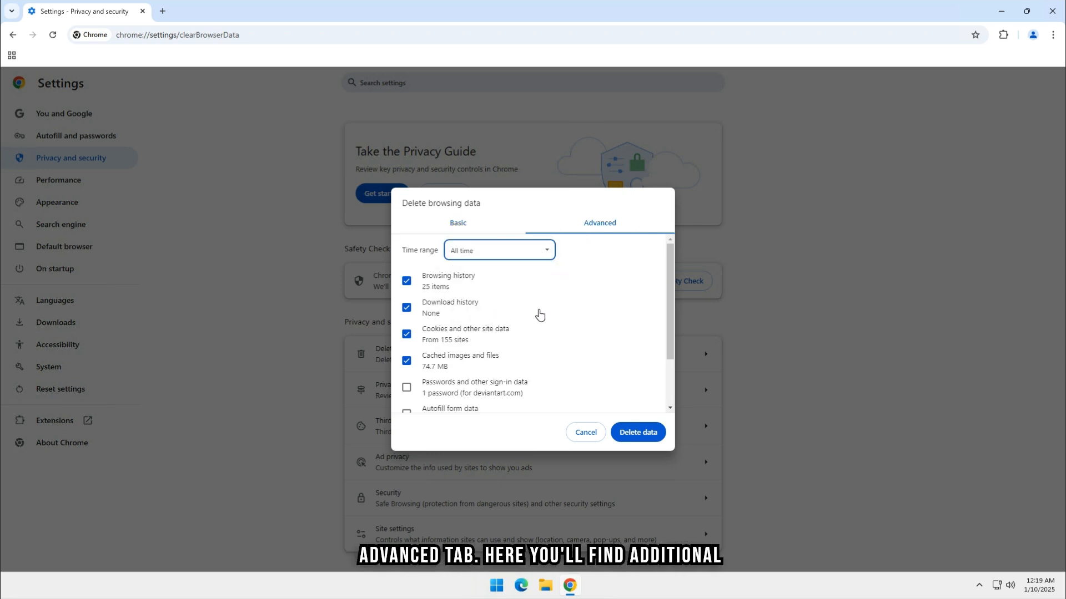
scroll(down, 3)
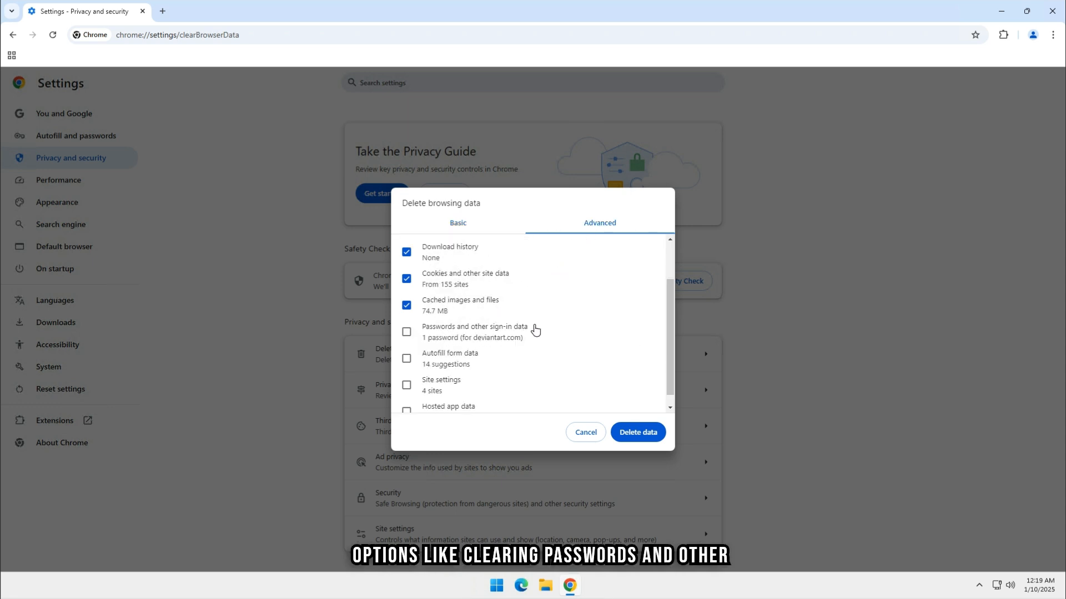
scroll(down, 3)
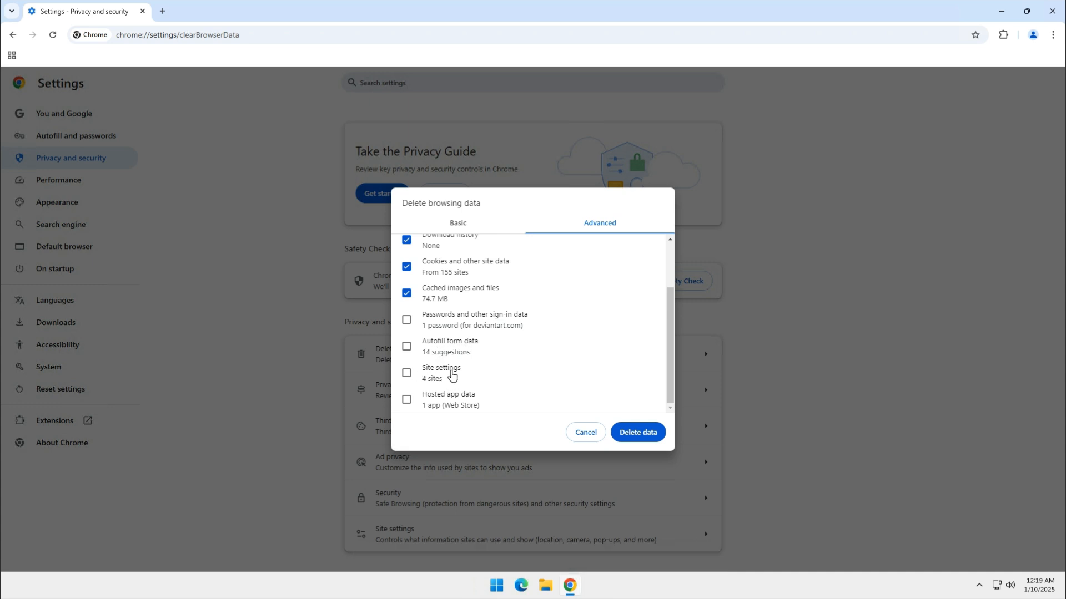
scroll(up, 3)
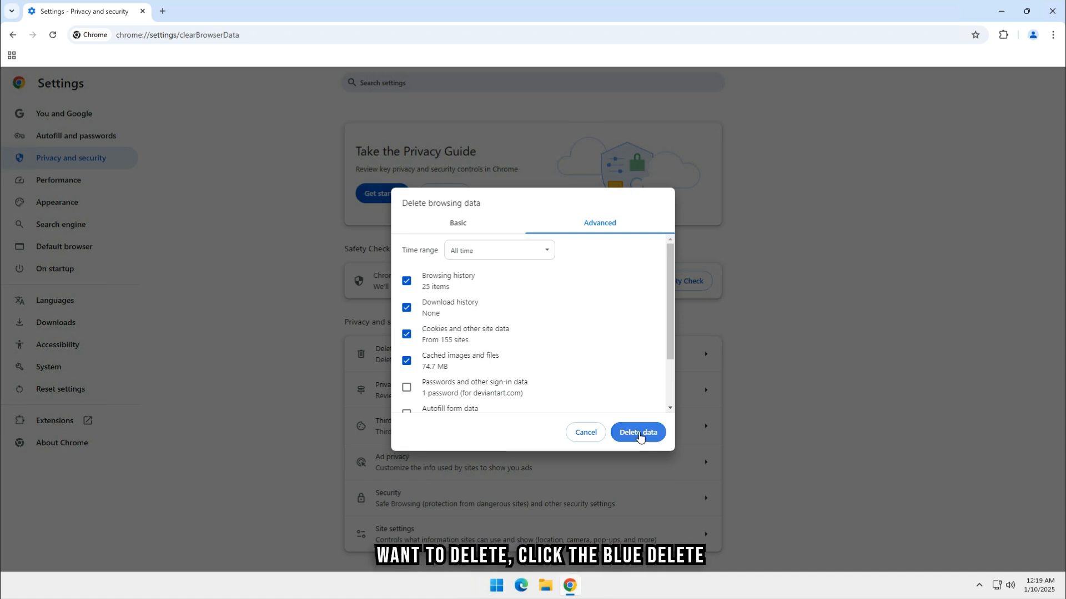
click(636, 431)
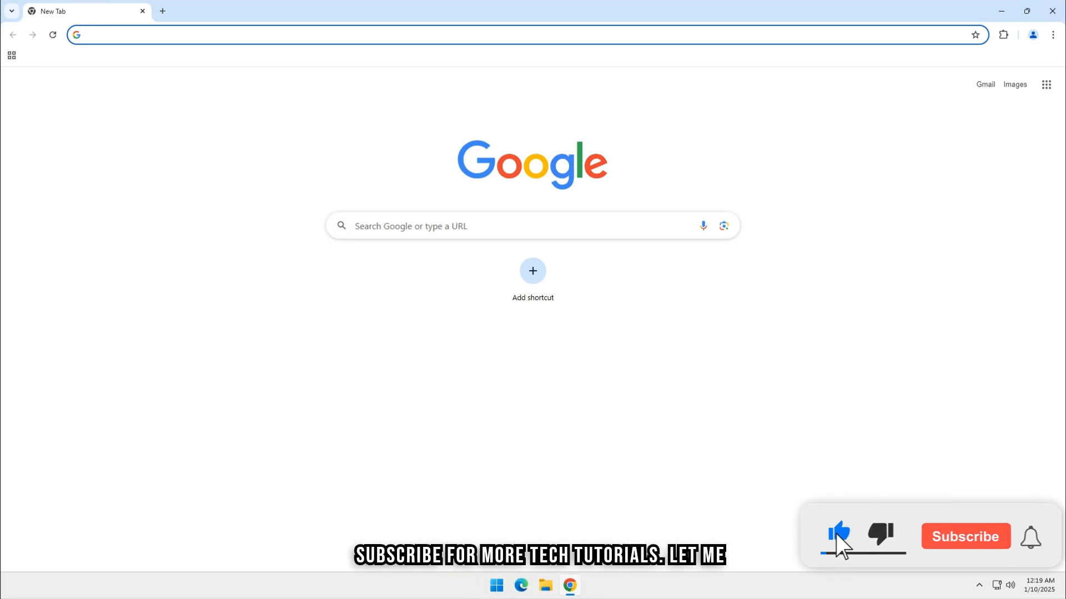
click(965, 536)
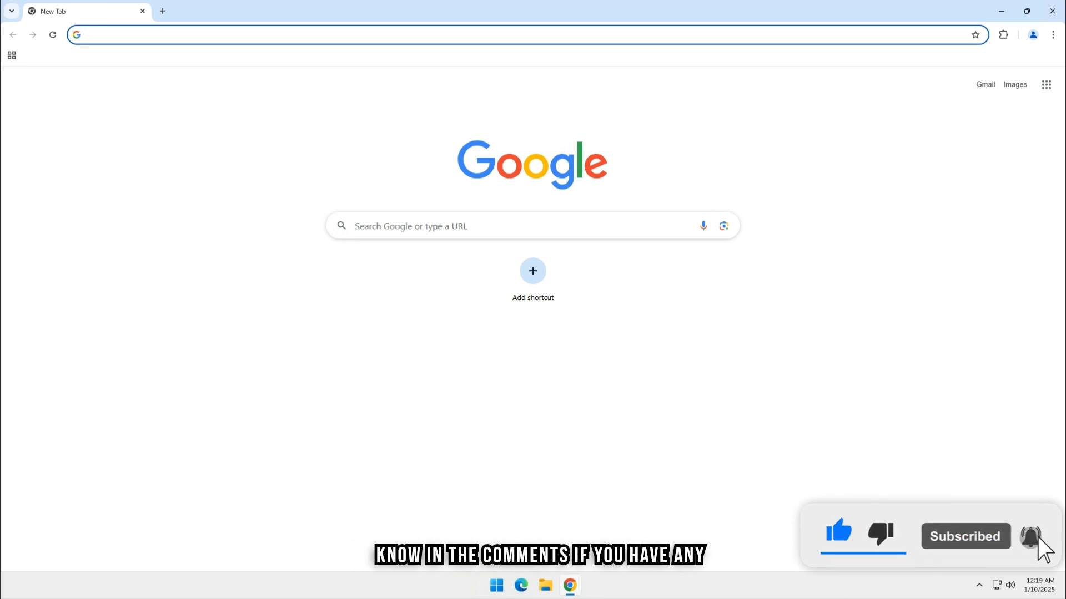